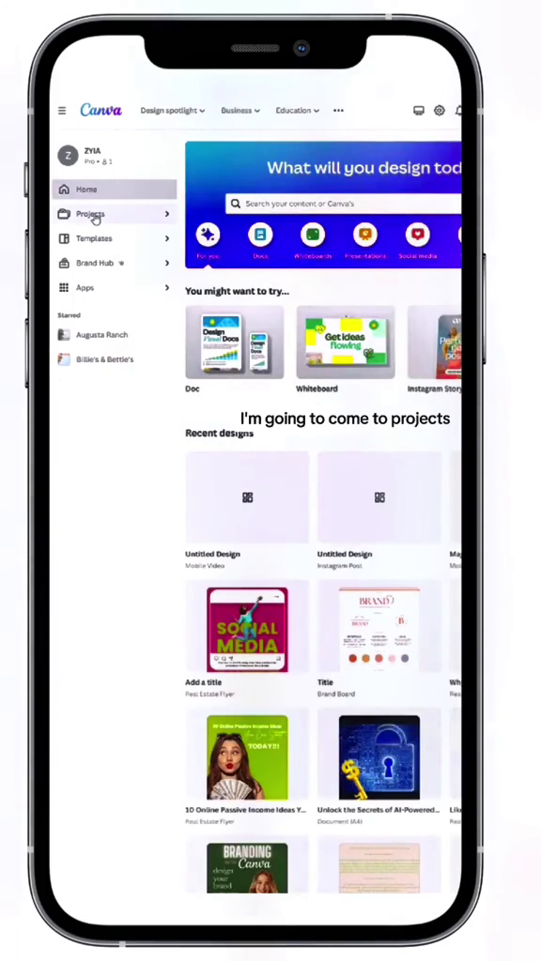
Open Projects from the home sidebar and filter it by Folders, Designs, Images, then Videos
click(90, 214)
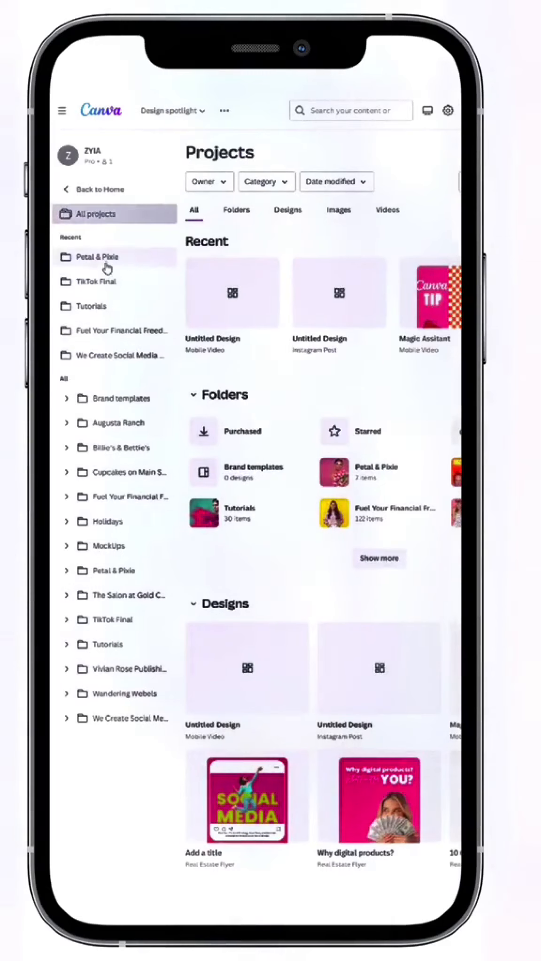
click(236, 210)
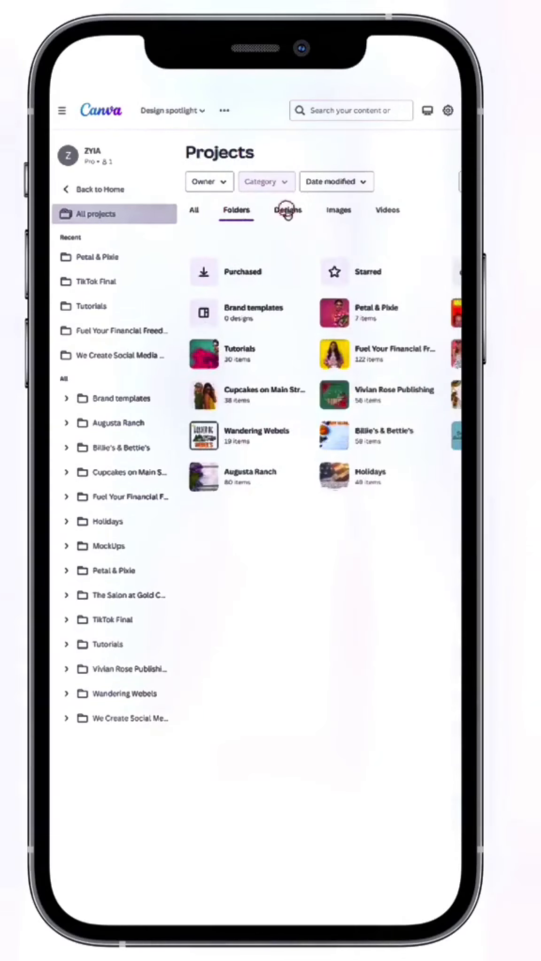
click(287, 210)
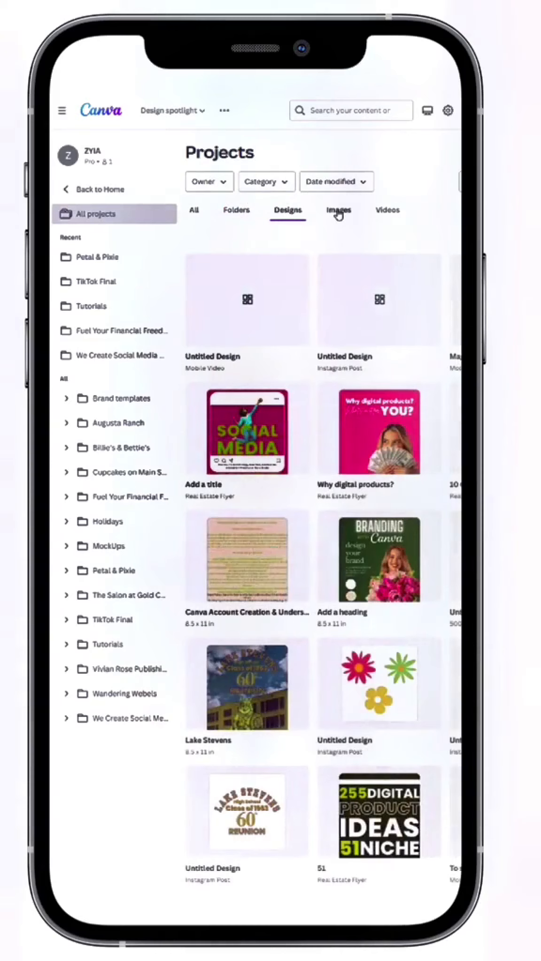
click(338, 210)
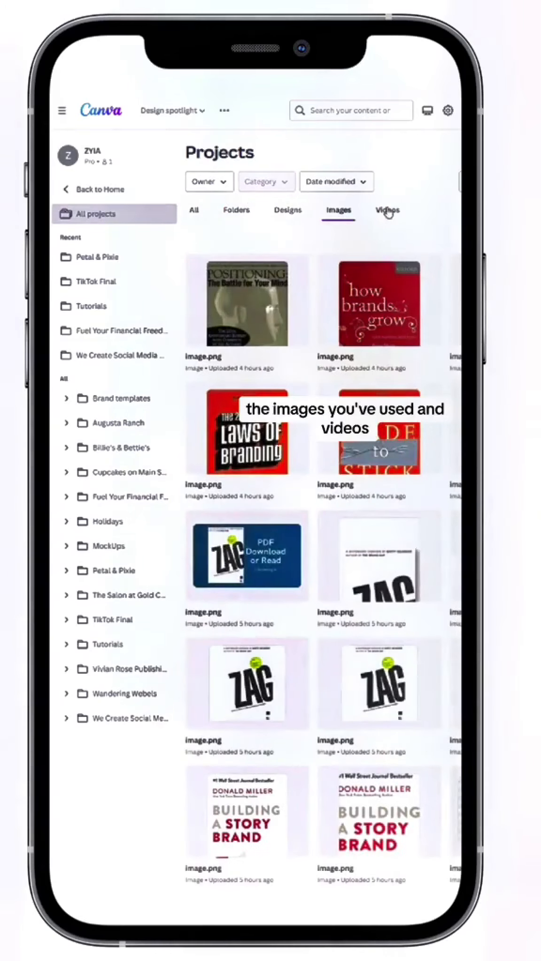
click(386, 209)
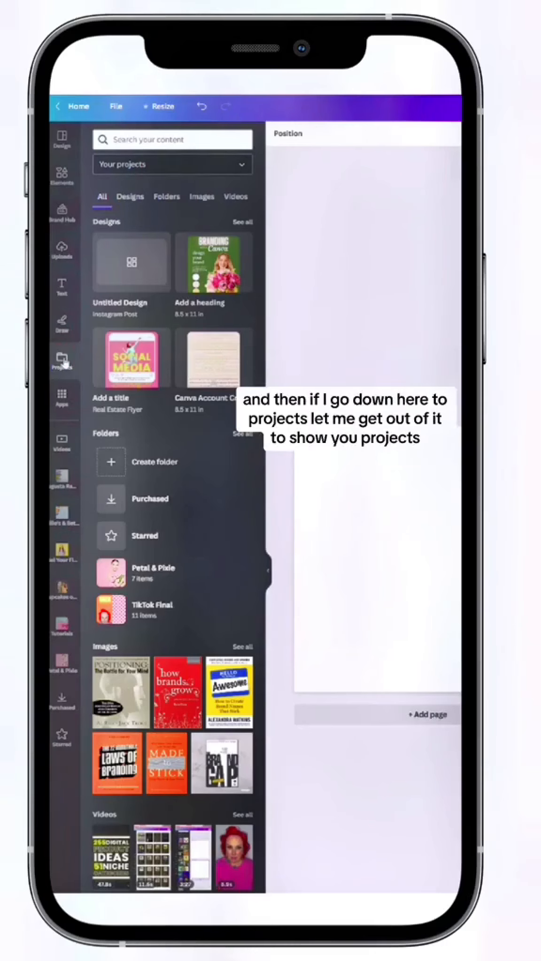
In the editor's Projects panel, view recent designs, then project images and videos
click(62, 172)
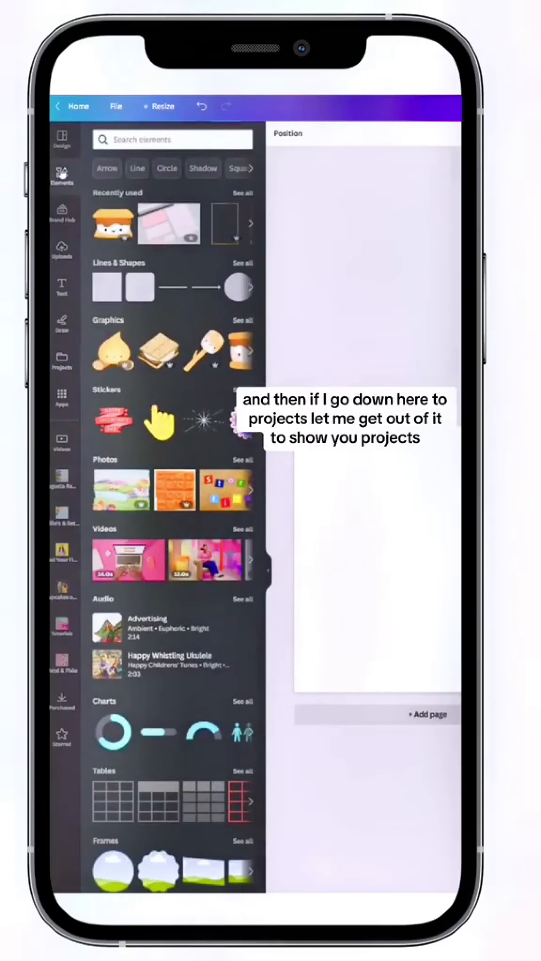
click(61, 360)
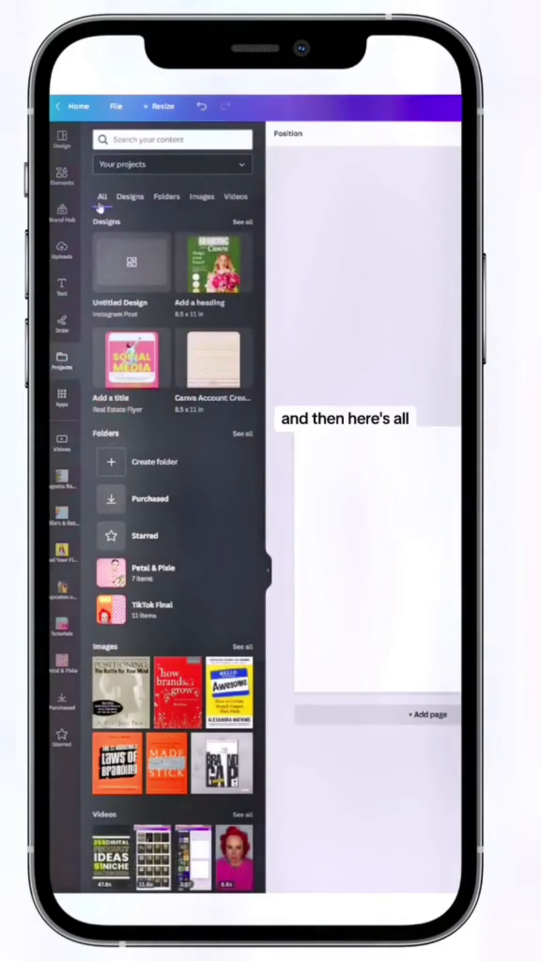
click(130, 196)
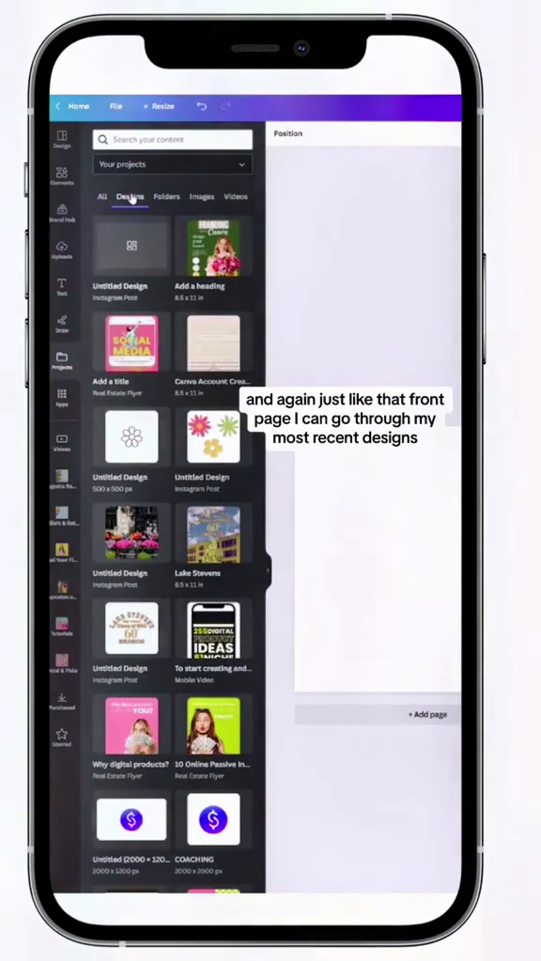
click(166, 196)
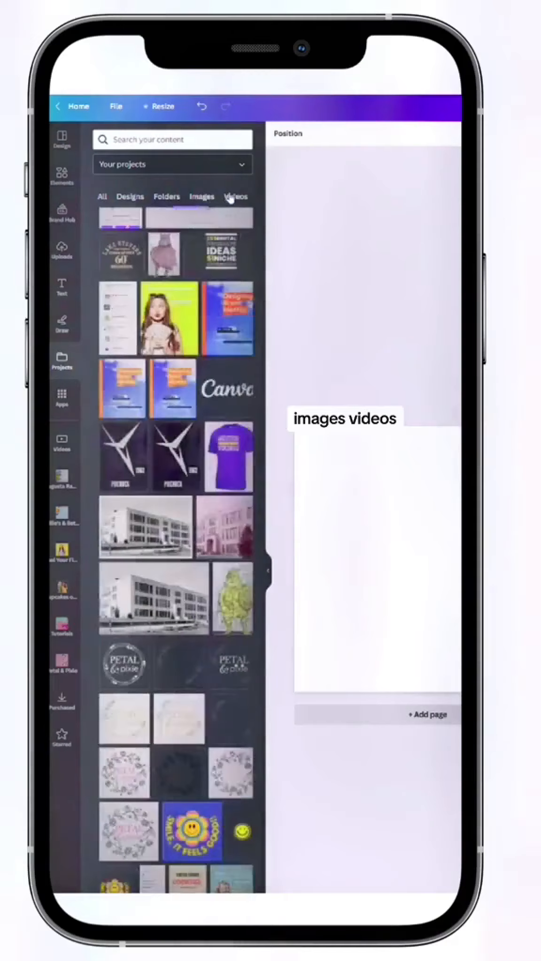
click(166, 196)
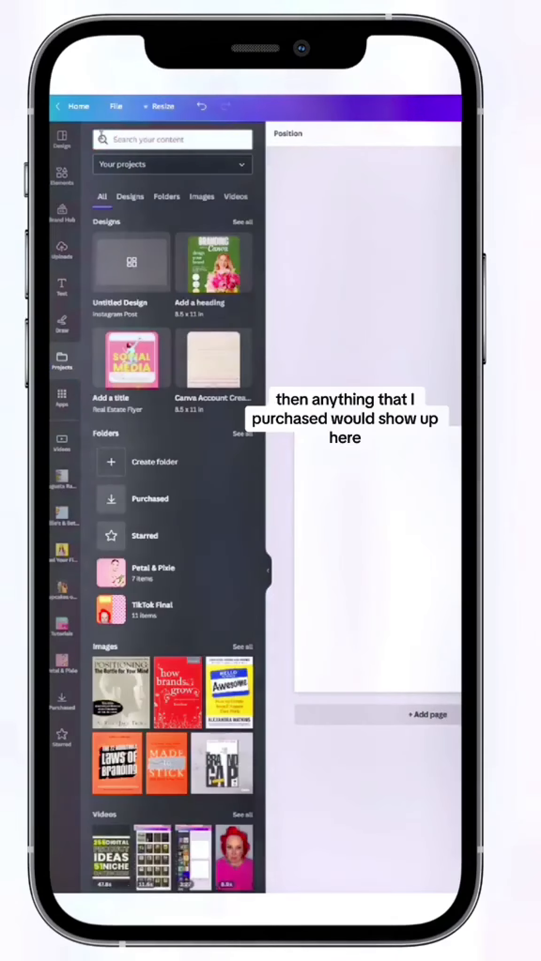
Check the Starred collection, then show all recently used elements in the Elements library
click(144, 535)
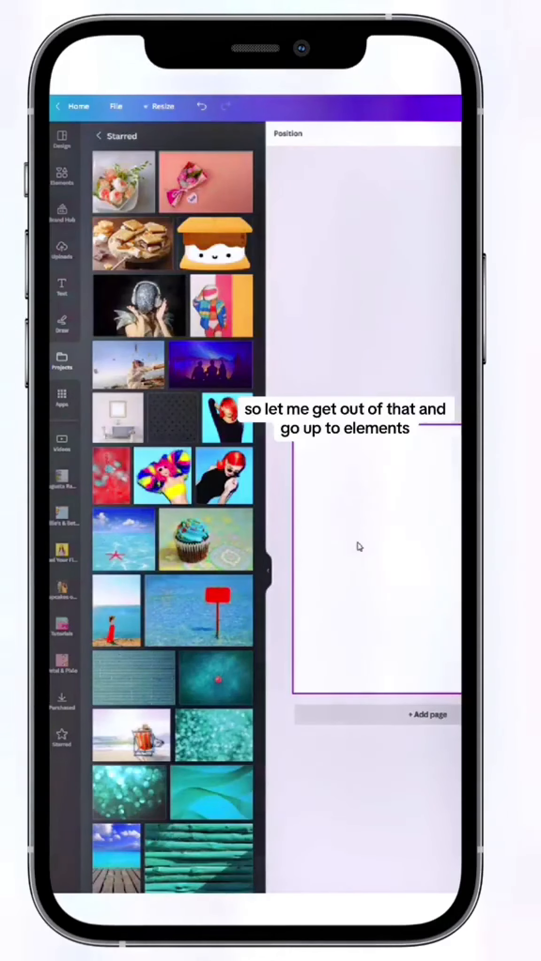
click(61, 175)
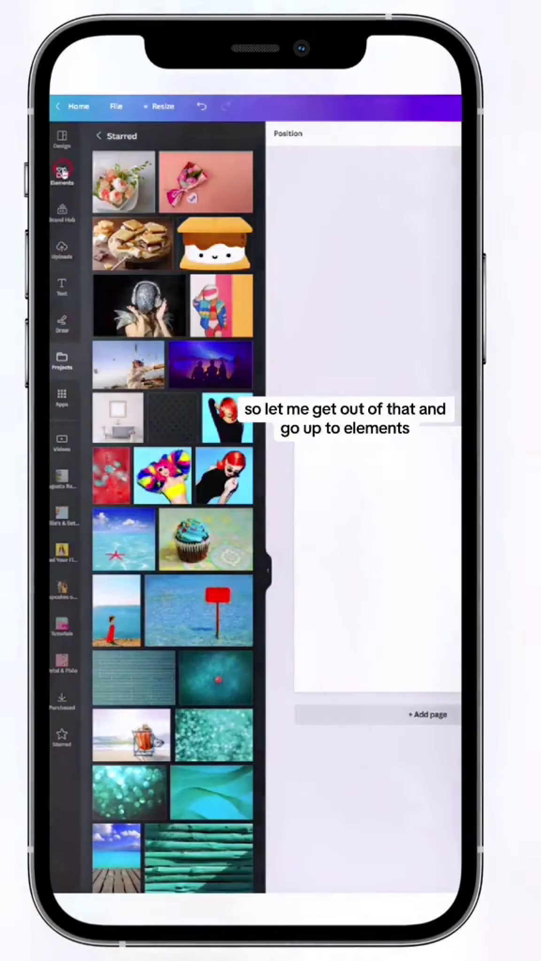
click(62, 175)
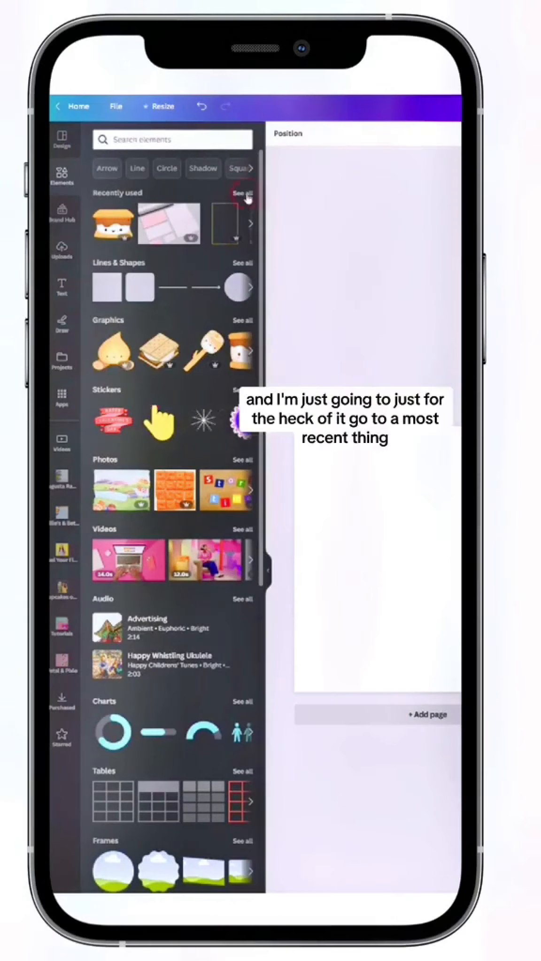
click(241, 193)
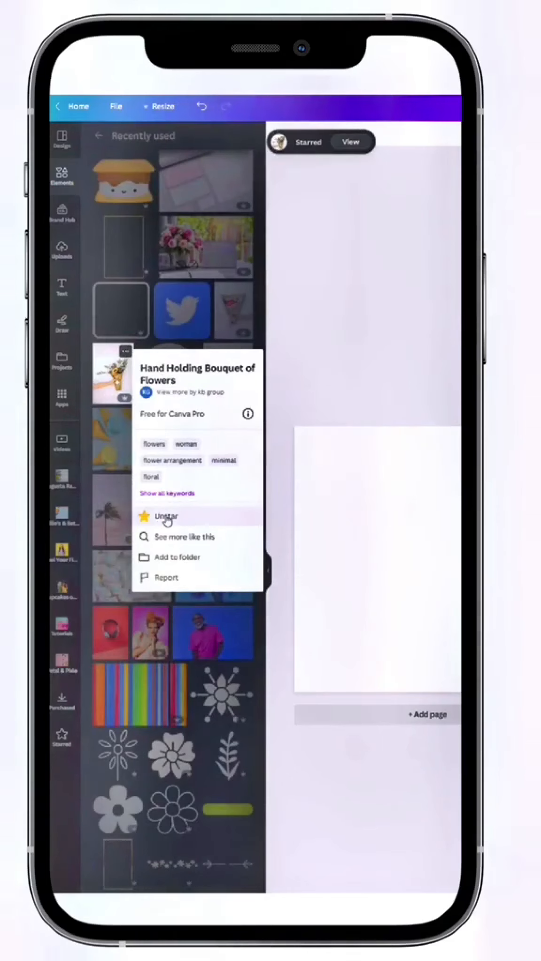
Star the peonies bouquet photo from the recently used elements
click(164, 515)
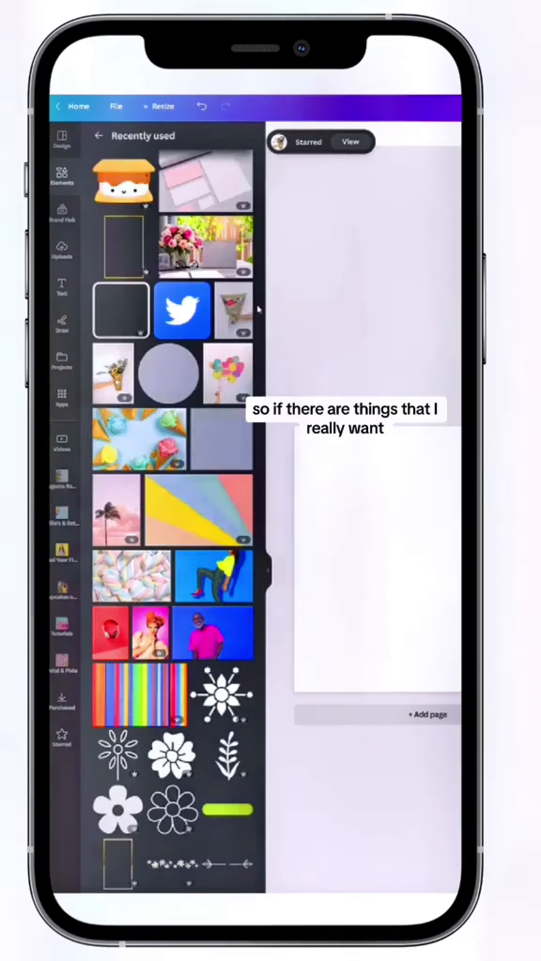
click(231, 303)
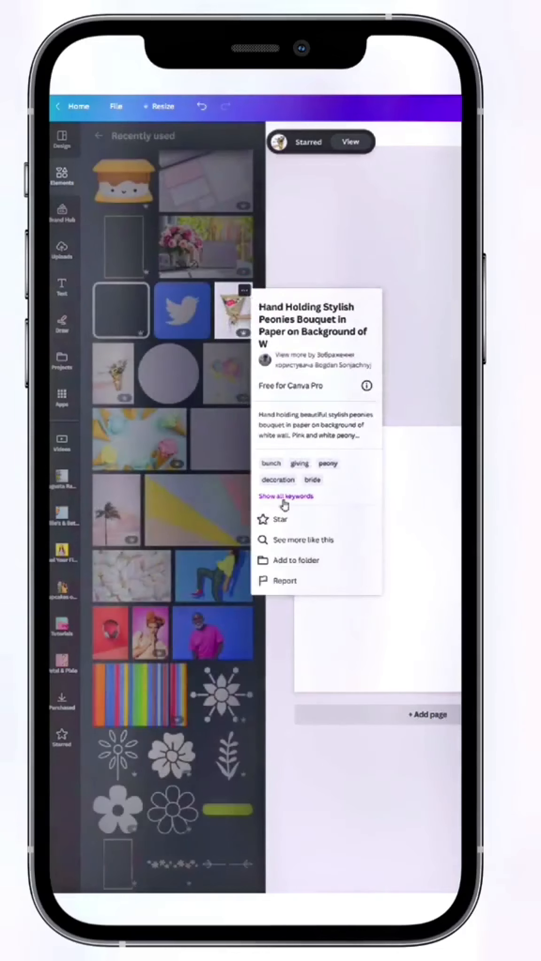
click(280, 518)
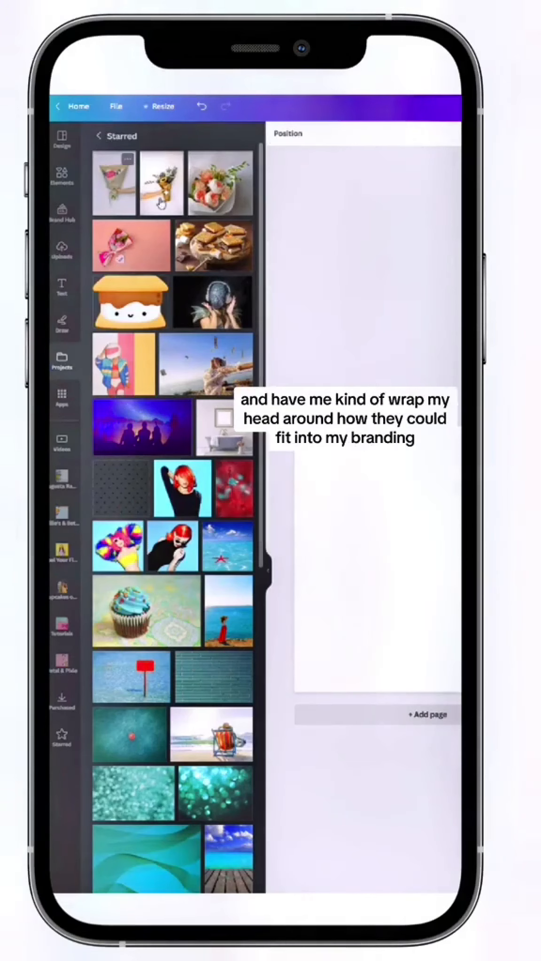
mouse_move(102, 138)
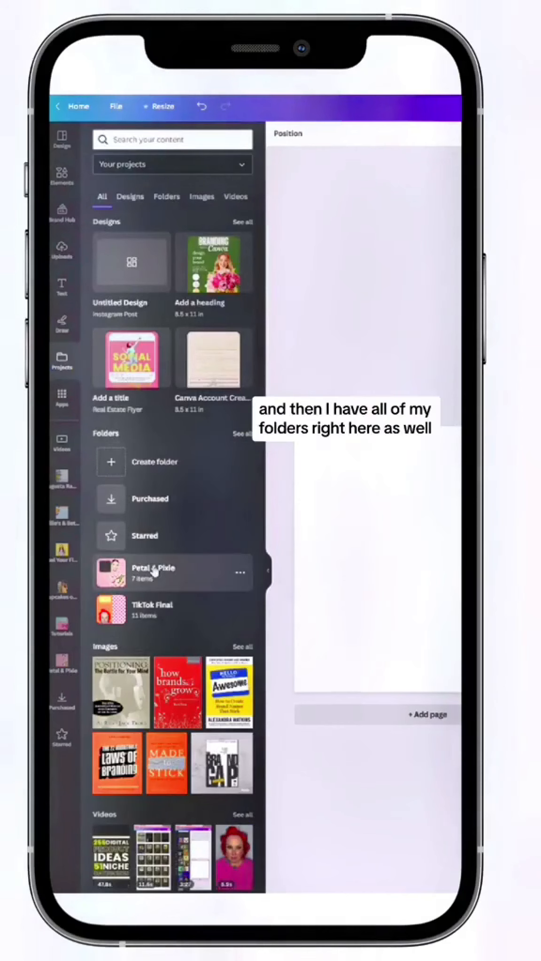
Open the Petal & Pixie folder and Purchased items, then return to the projects overview
click(166, 197)
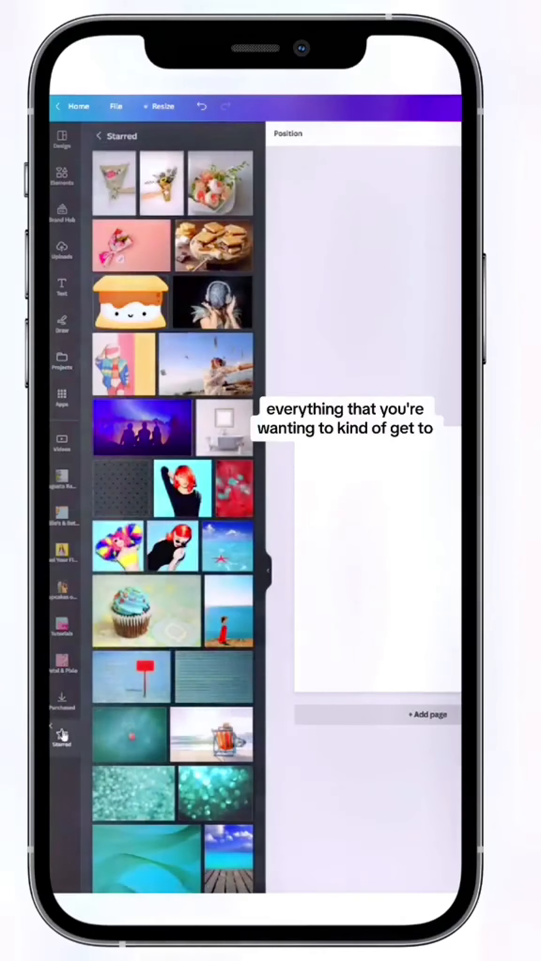
click(60, 686)
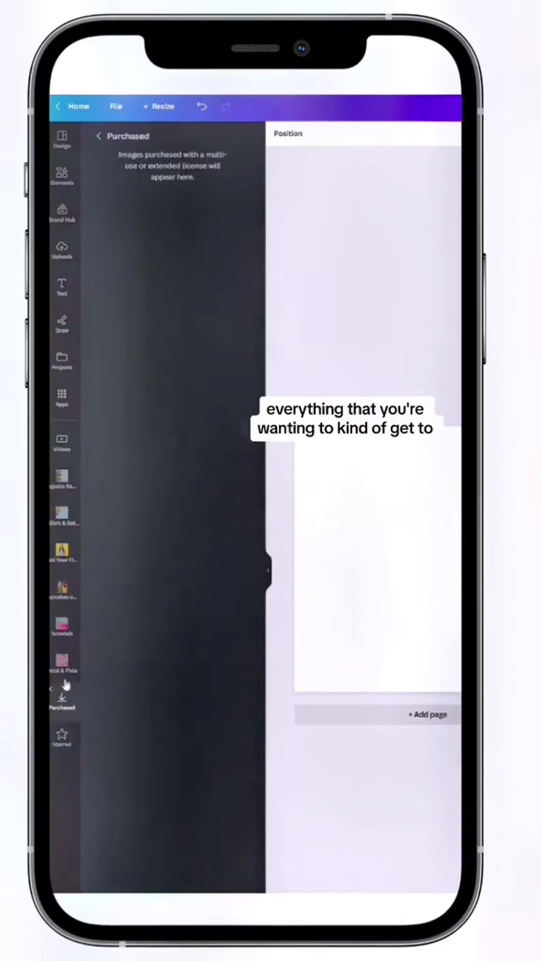
click(61, 666)
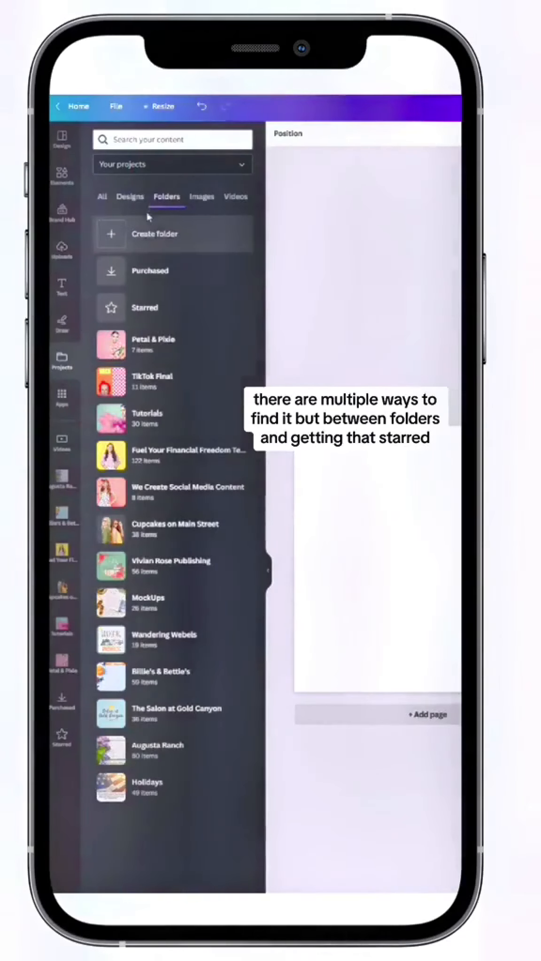
click(102, 197)
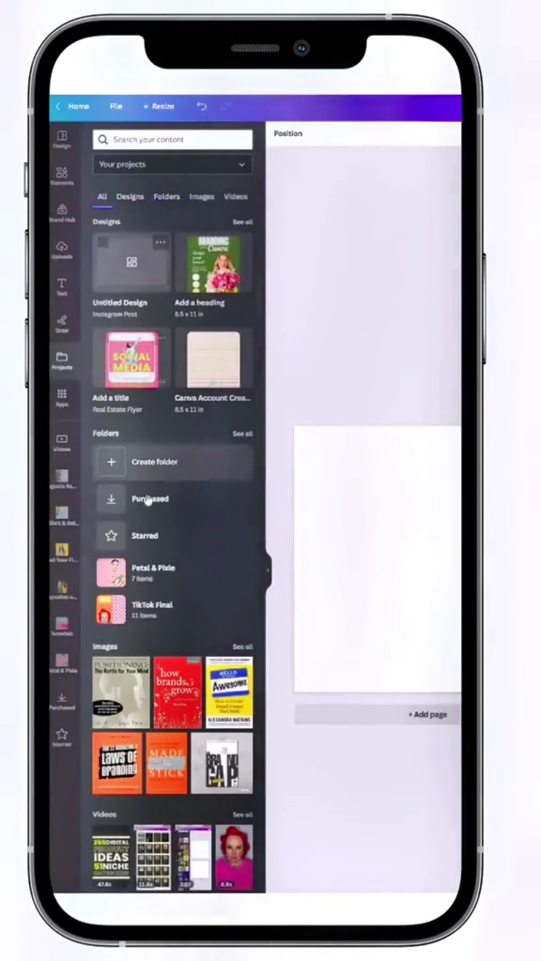